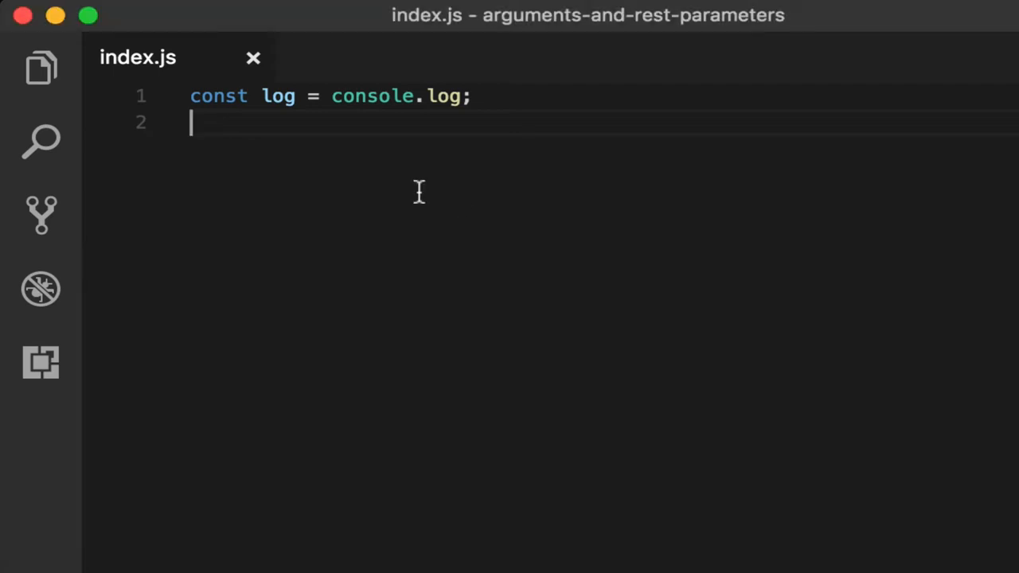
- Write a parameterless add() logging "arguments:", arguments, with log(add()) below it
type("function add(")
type("}")
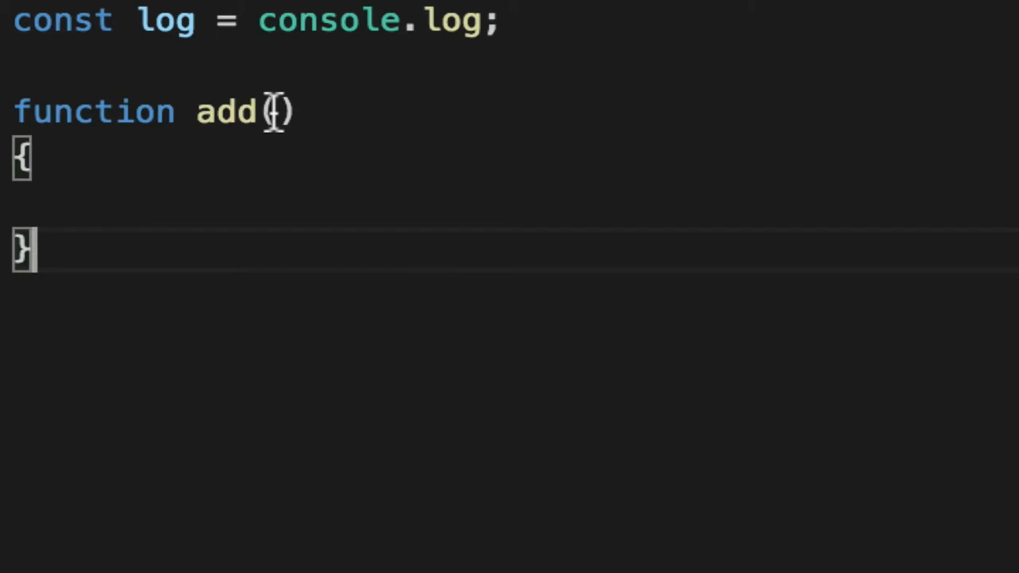
key("Enter")
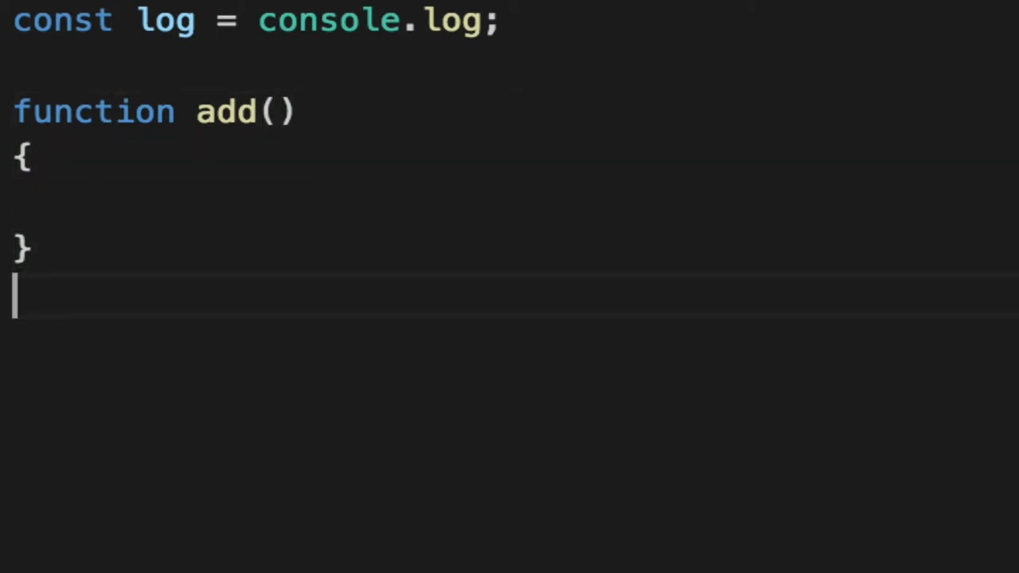
type("log(add());")
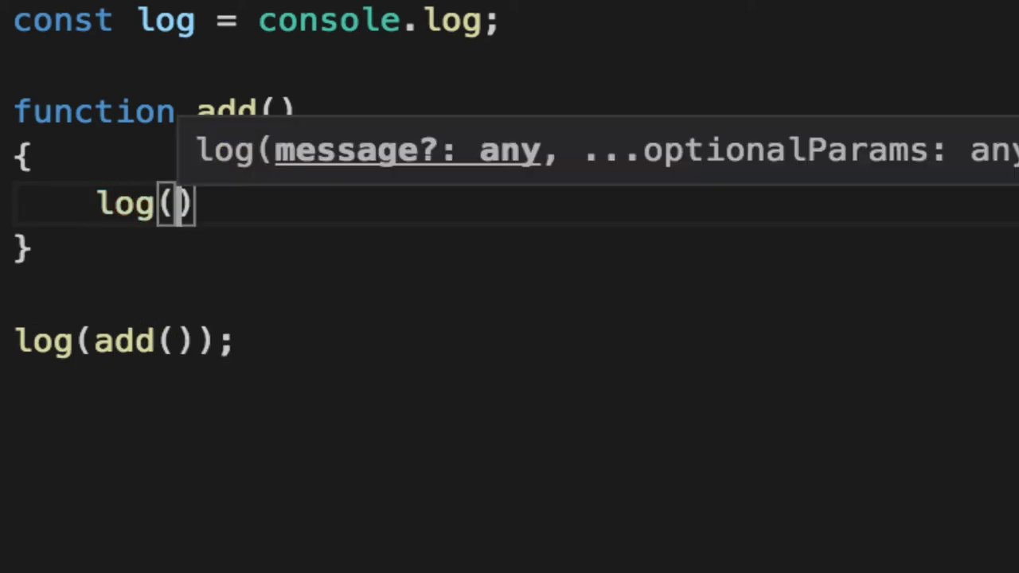
type("\"arguments:\", arguments")
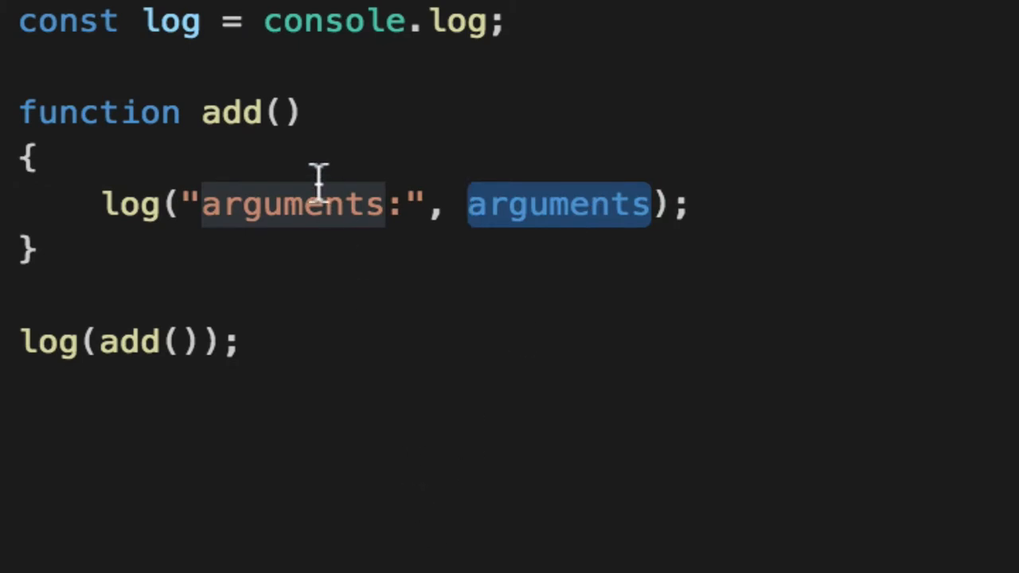
mouse_move(293, 342)
type("1, 2")
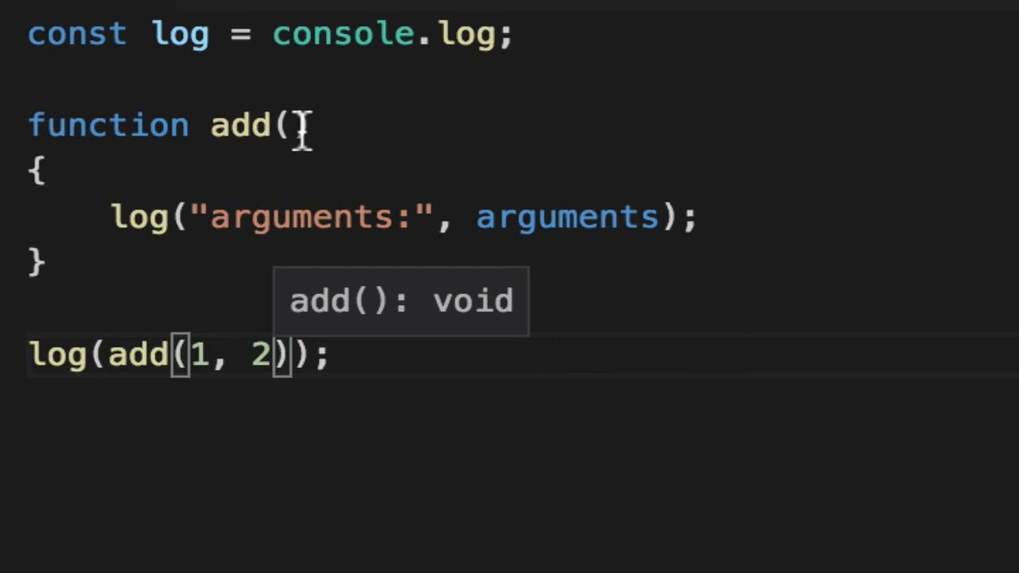
- Give add parameters a, b and log "a:", a and "b:", b in its body
type("a, b")
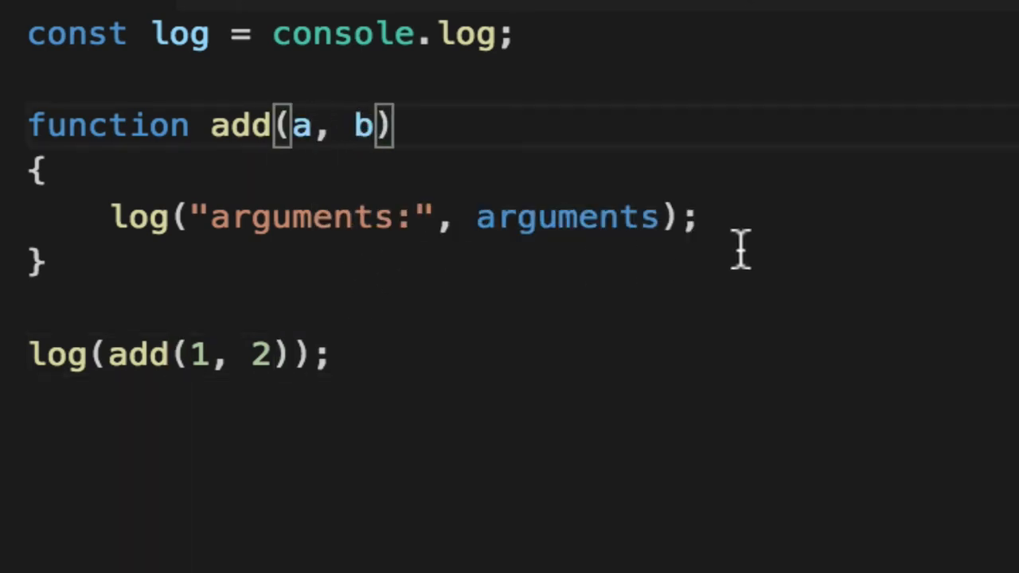
type("l")
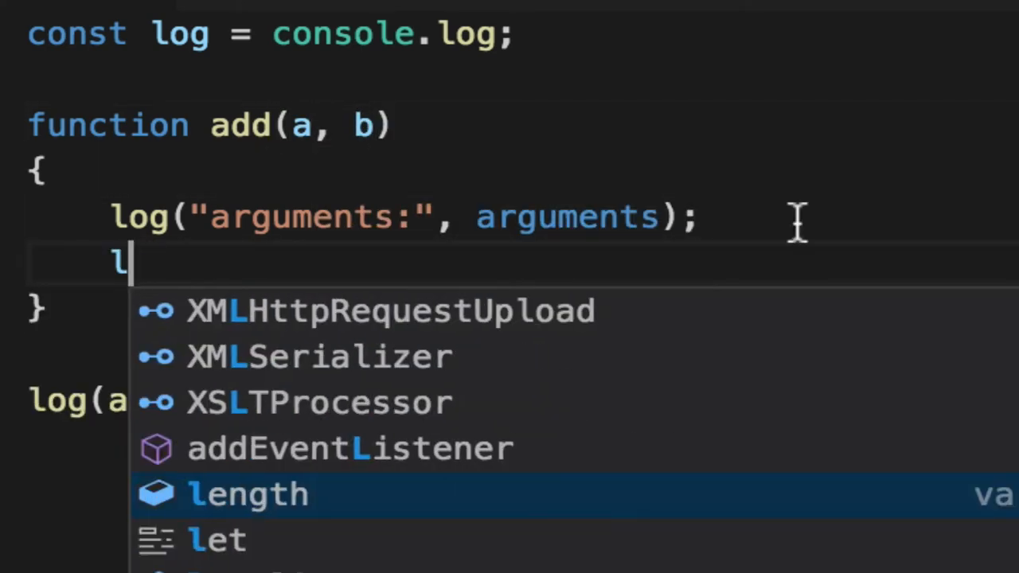
type("og(\"a:\", a)")
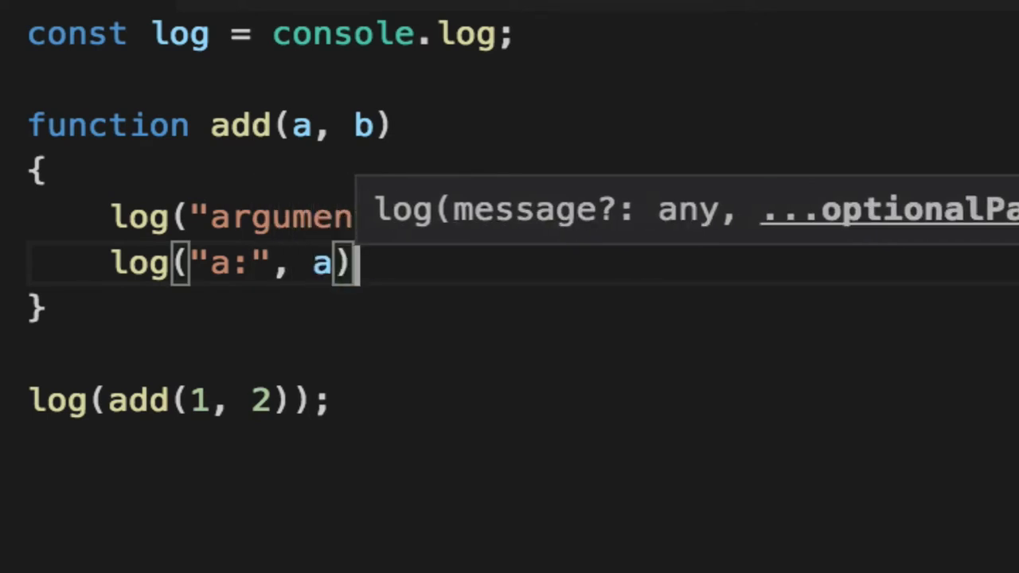
type("log(\"b:\", b")
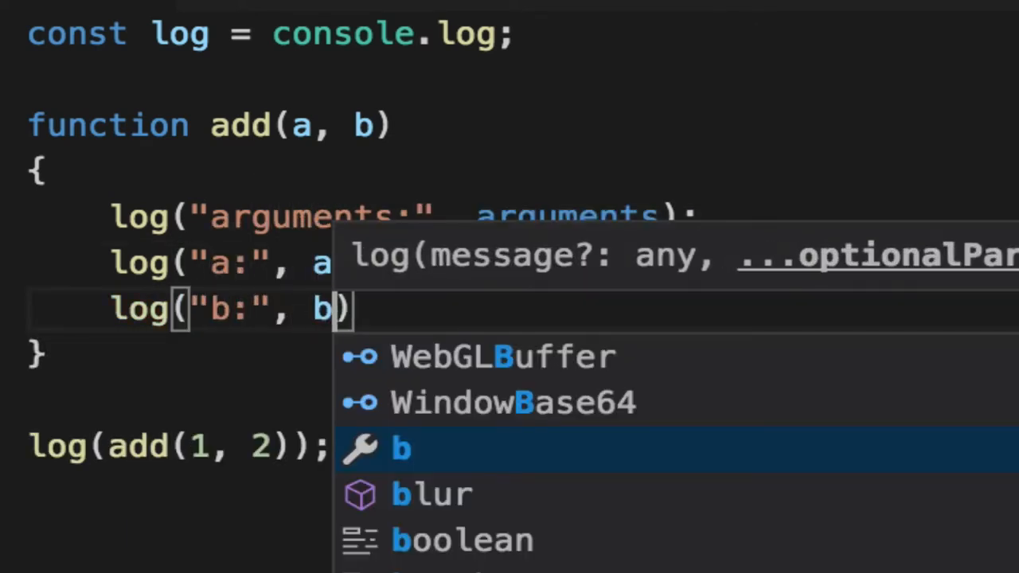
left_click(944, 42)
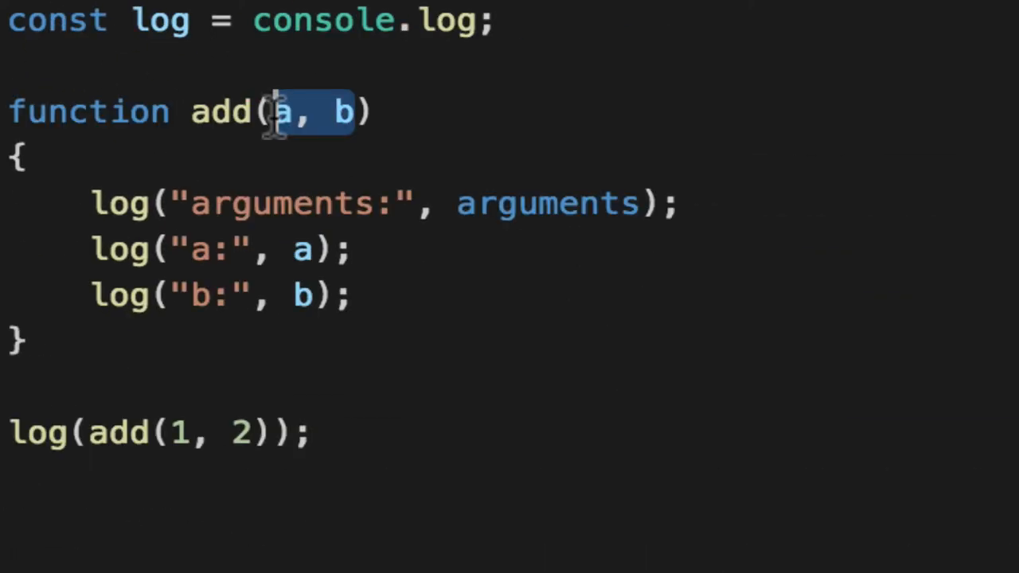
- Replace add's three log lines with return a + b, and add a parameter c
key("Delete")
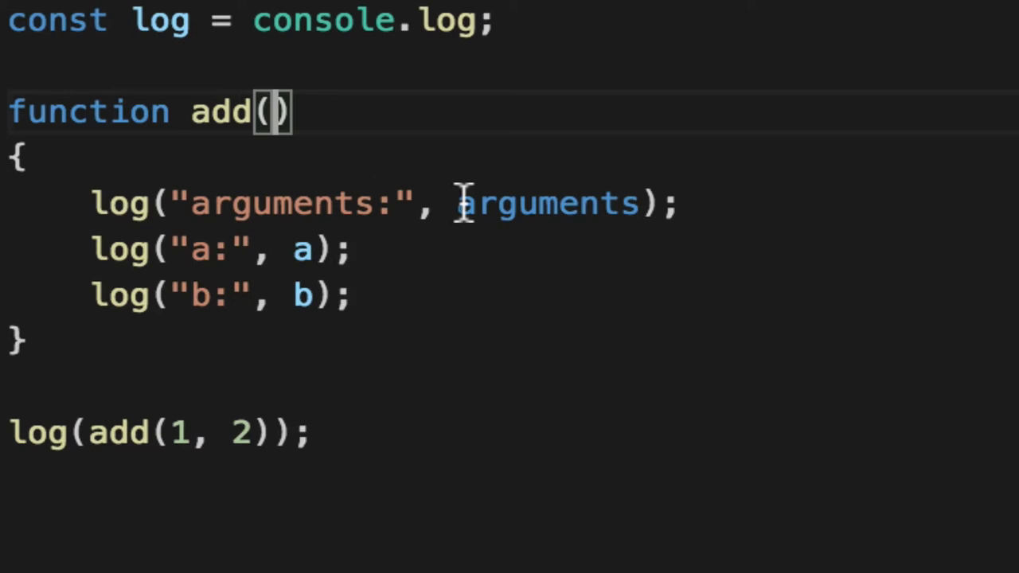
left_click_drag(94, 203, 347, 295)
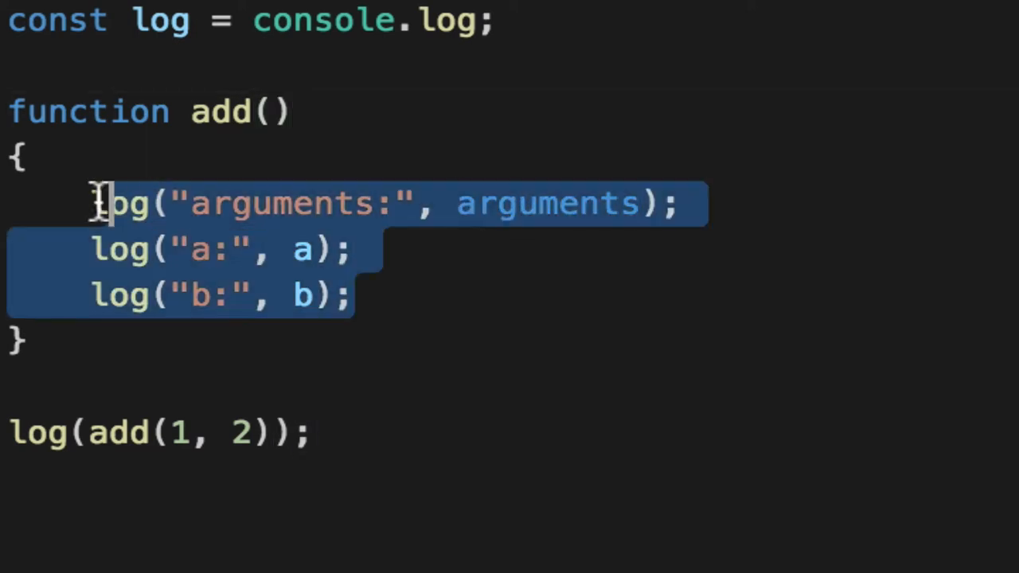
key("Delete")
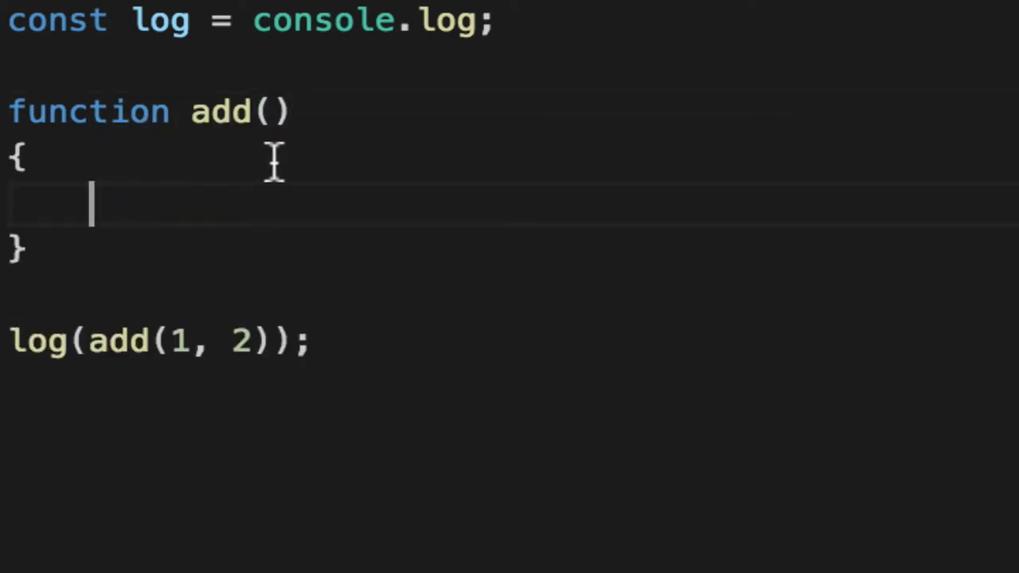
type("a, b")
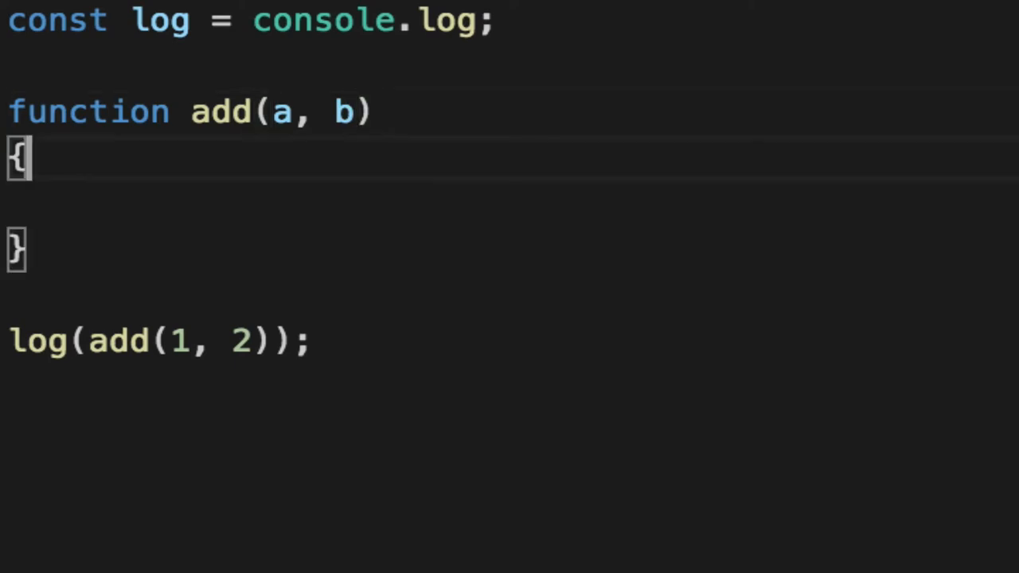
type("return a + b;")
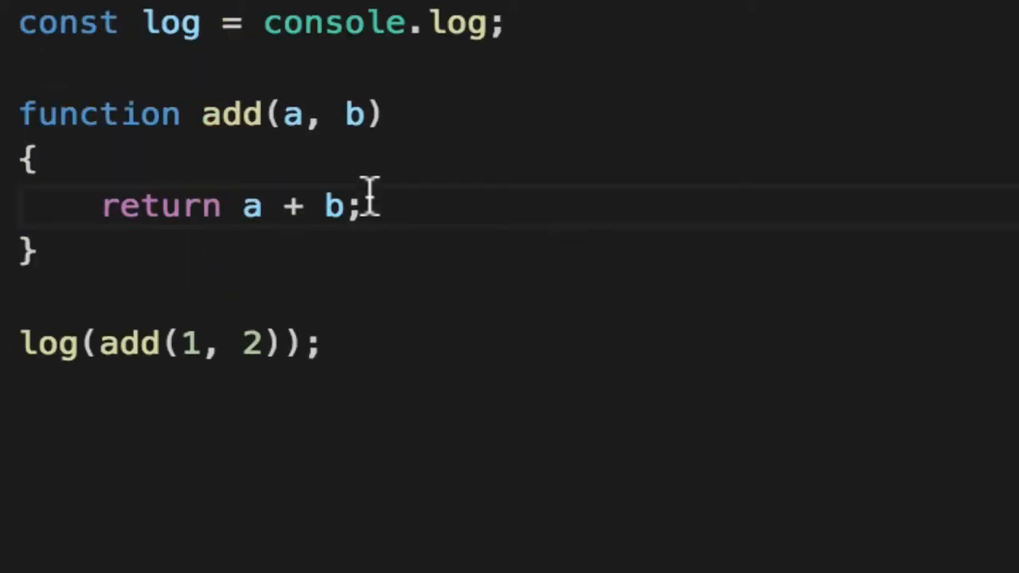
type(", c")
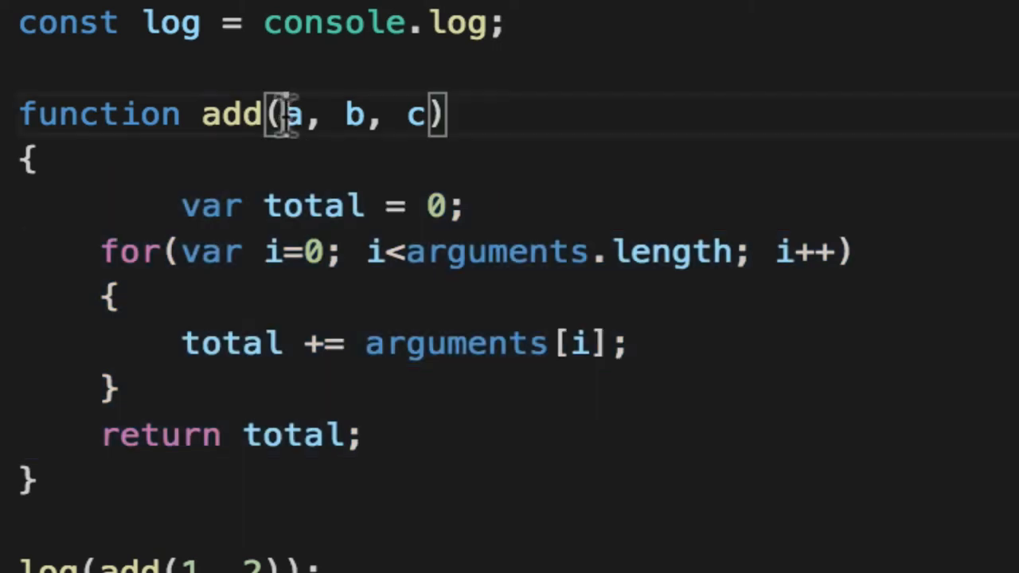
- Remove a, b, c from add, keeping the for loop accumulating arguments into total
key("Backspace")
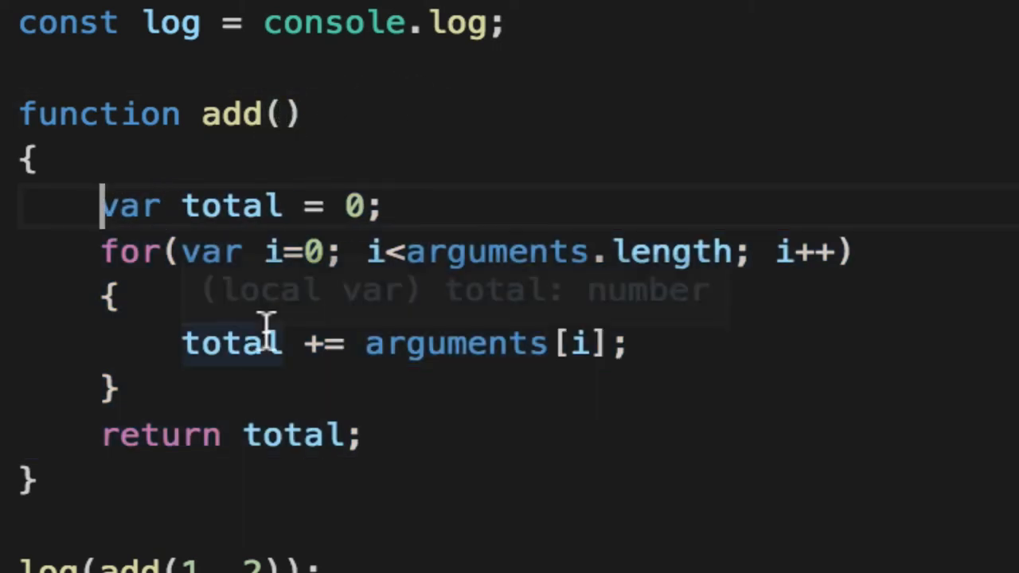
left_click_drag(101, 251, 115, 390)
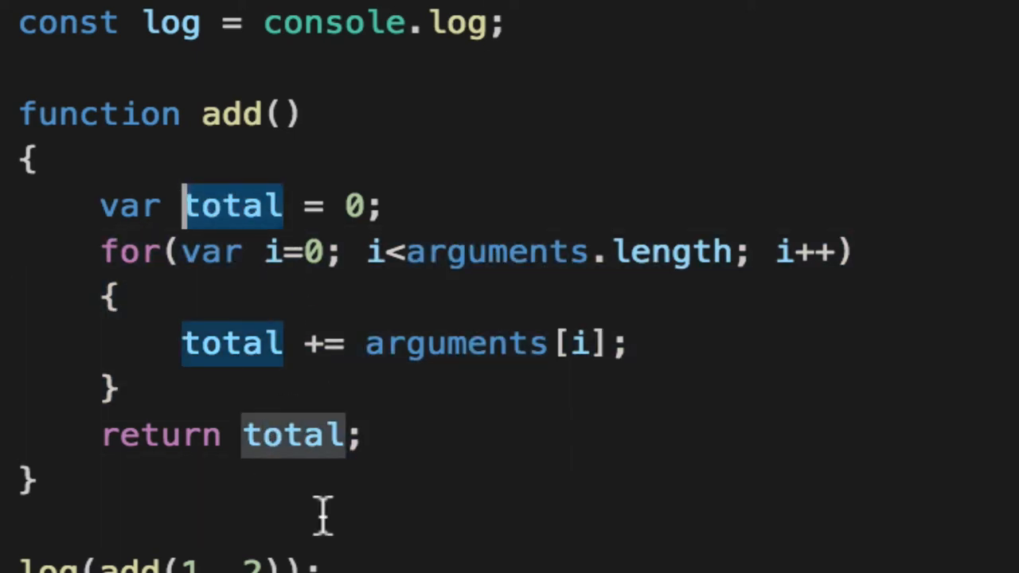
scroll("down", 3)
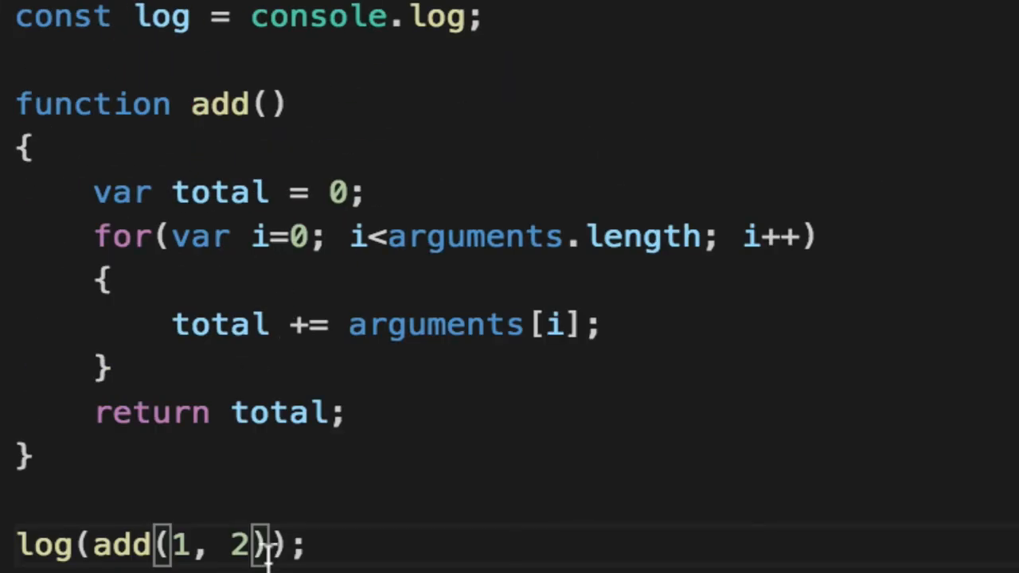
key("Backspace")
type("log(\"")
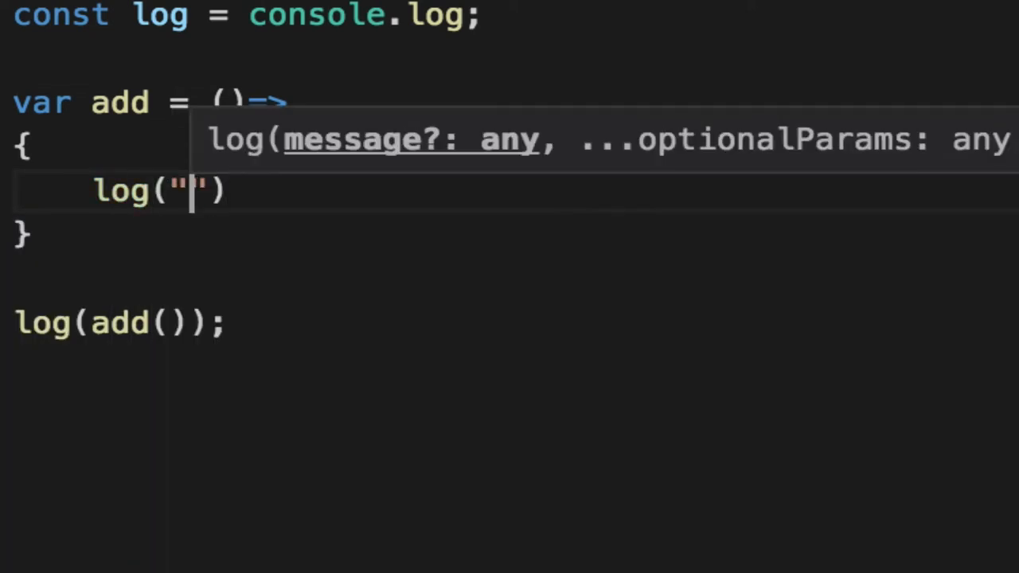
- Rewrite add as an arrow function logging "arguments:", arguments, and run the file
type("arguments:\", argu")
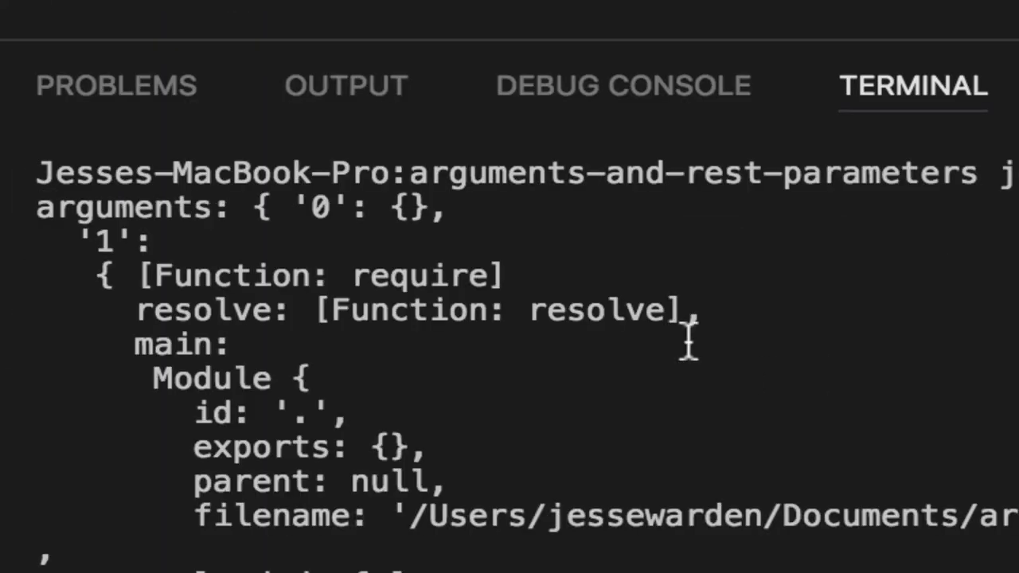
left_click_drag(72, 207, 589, 461)
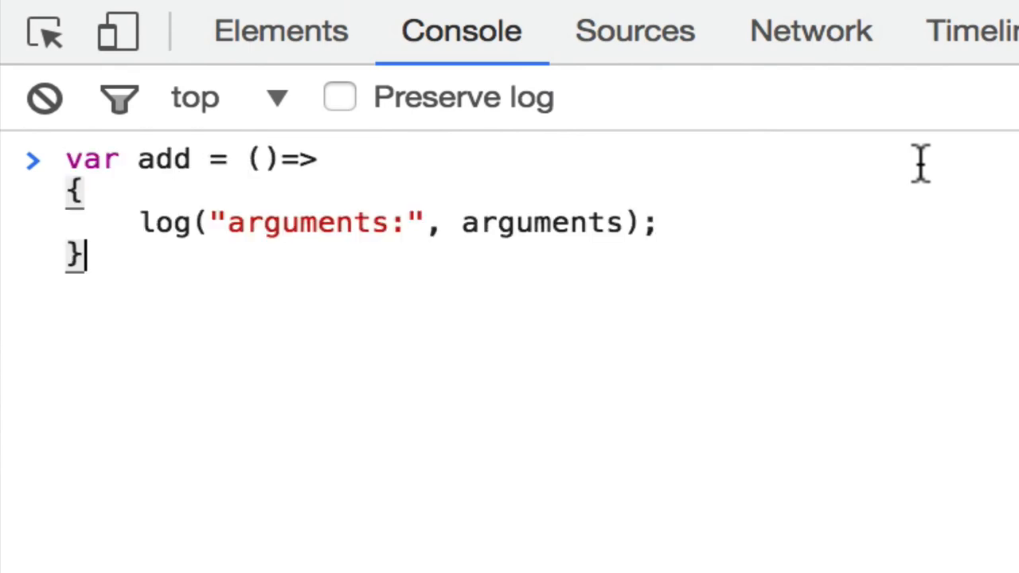
- Define the arrow add with console.log in the Console and call add(), raising a ReferenceError
type("console.")
type("add()")
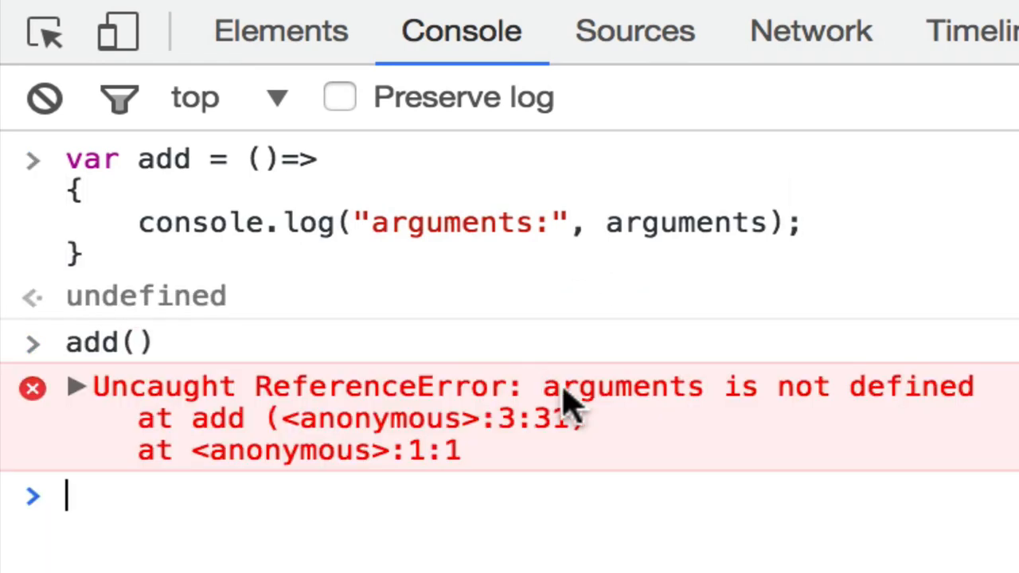
left_click(76, 386)
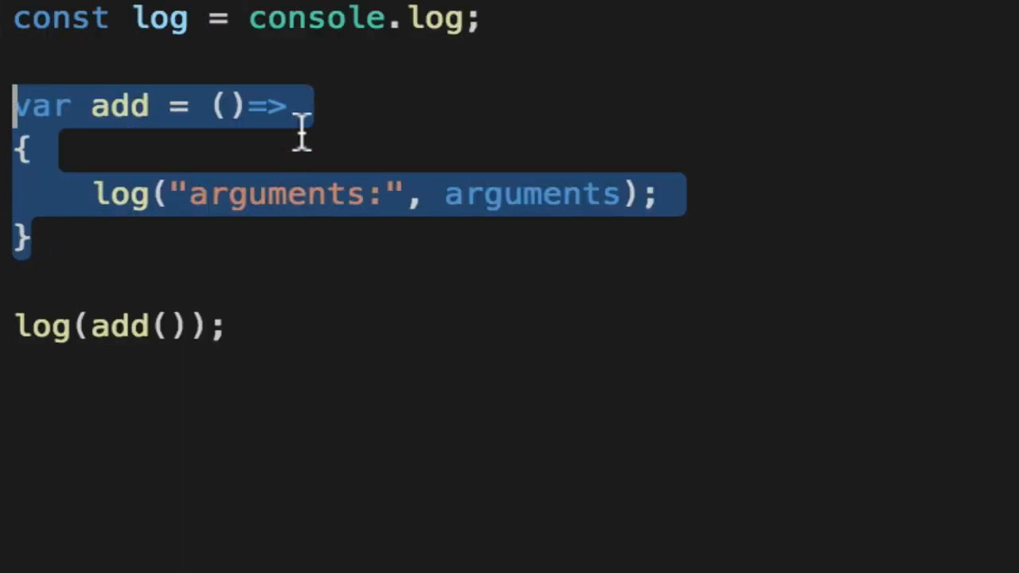
- Put the rest parameter ...args inside the arrow function's empty parentheses
type("function")
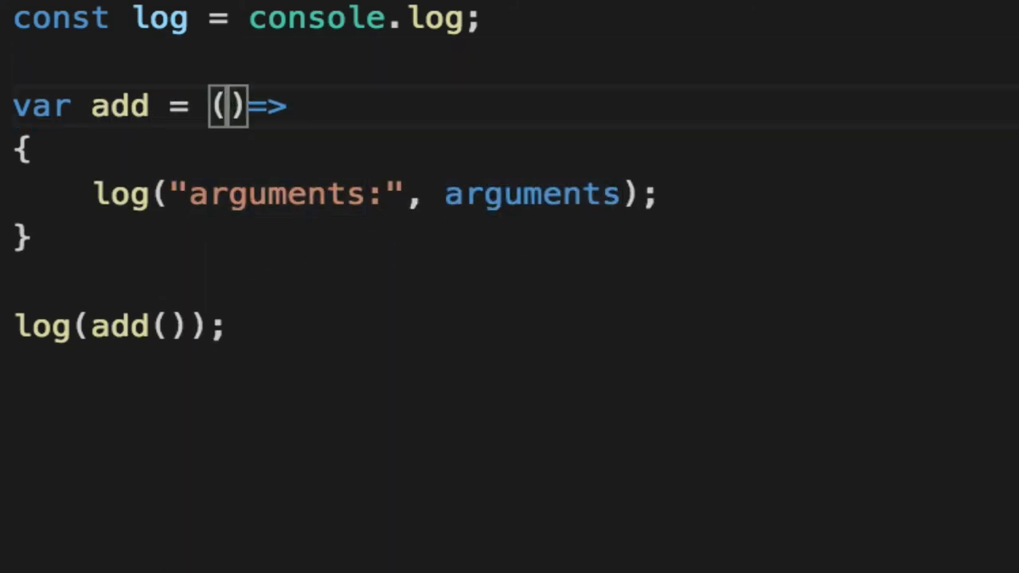
type("...args")
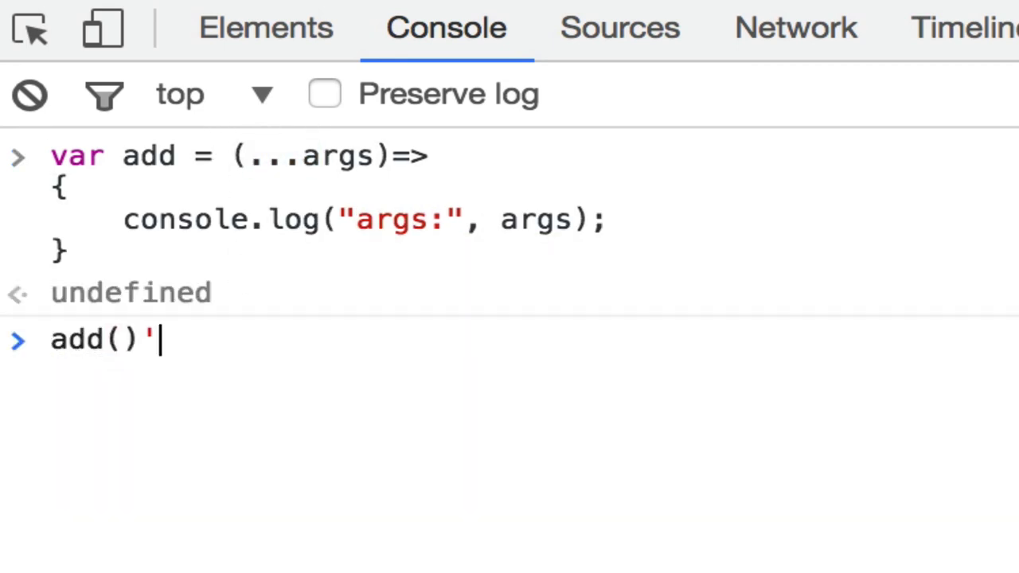
- Enter the arrow add logging "args:", args in the Console and call add()
key("Return")
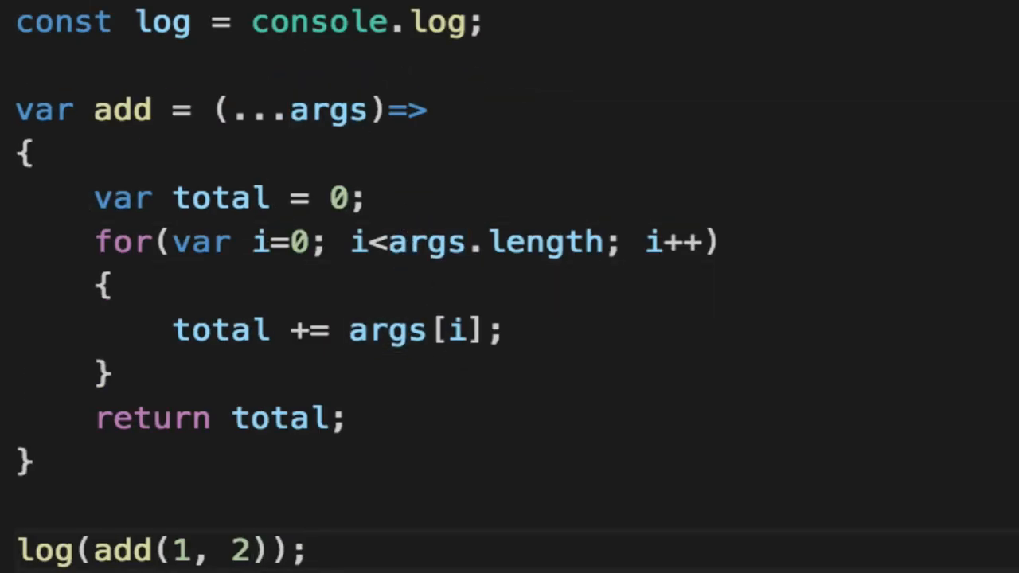
- Highlight args in the looping add to show where it is used
left_click(231, 109)
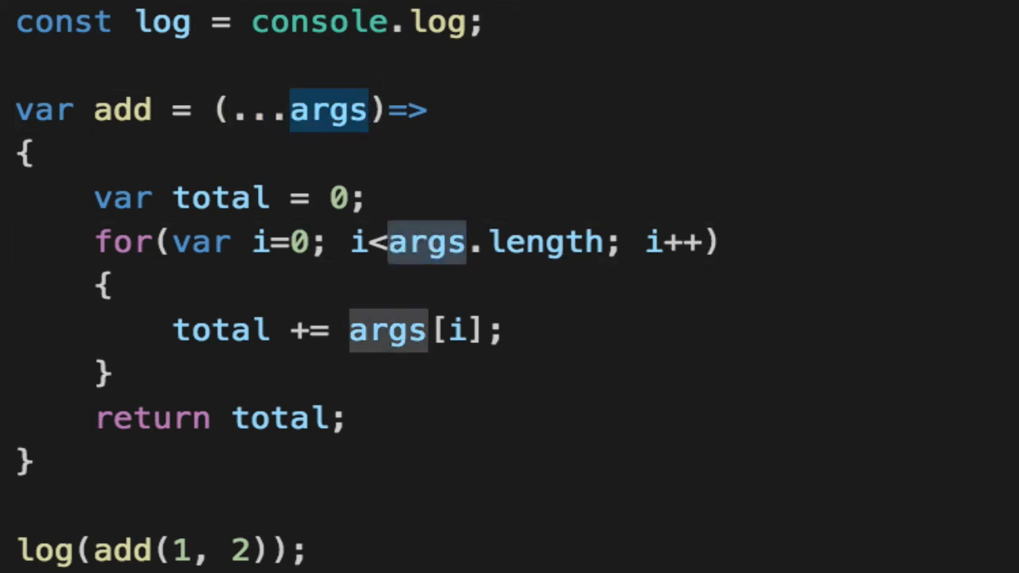
mouse_move(326, 484)
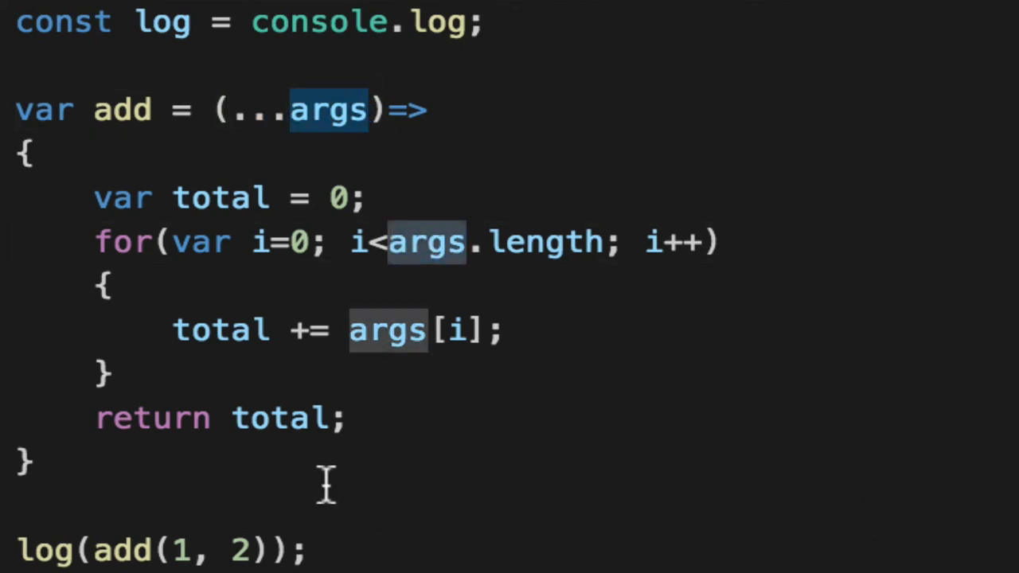